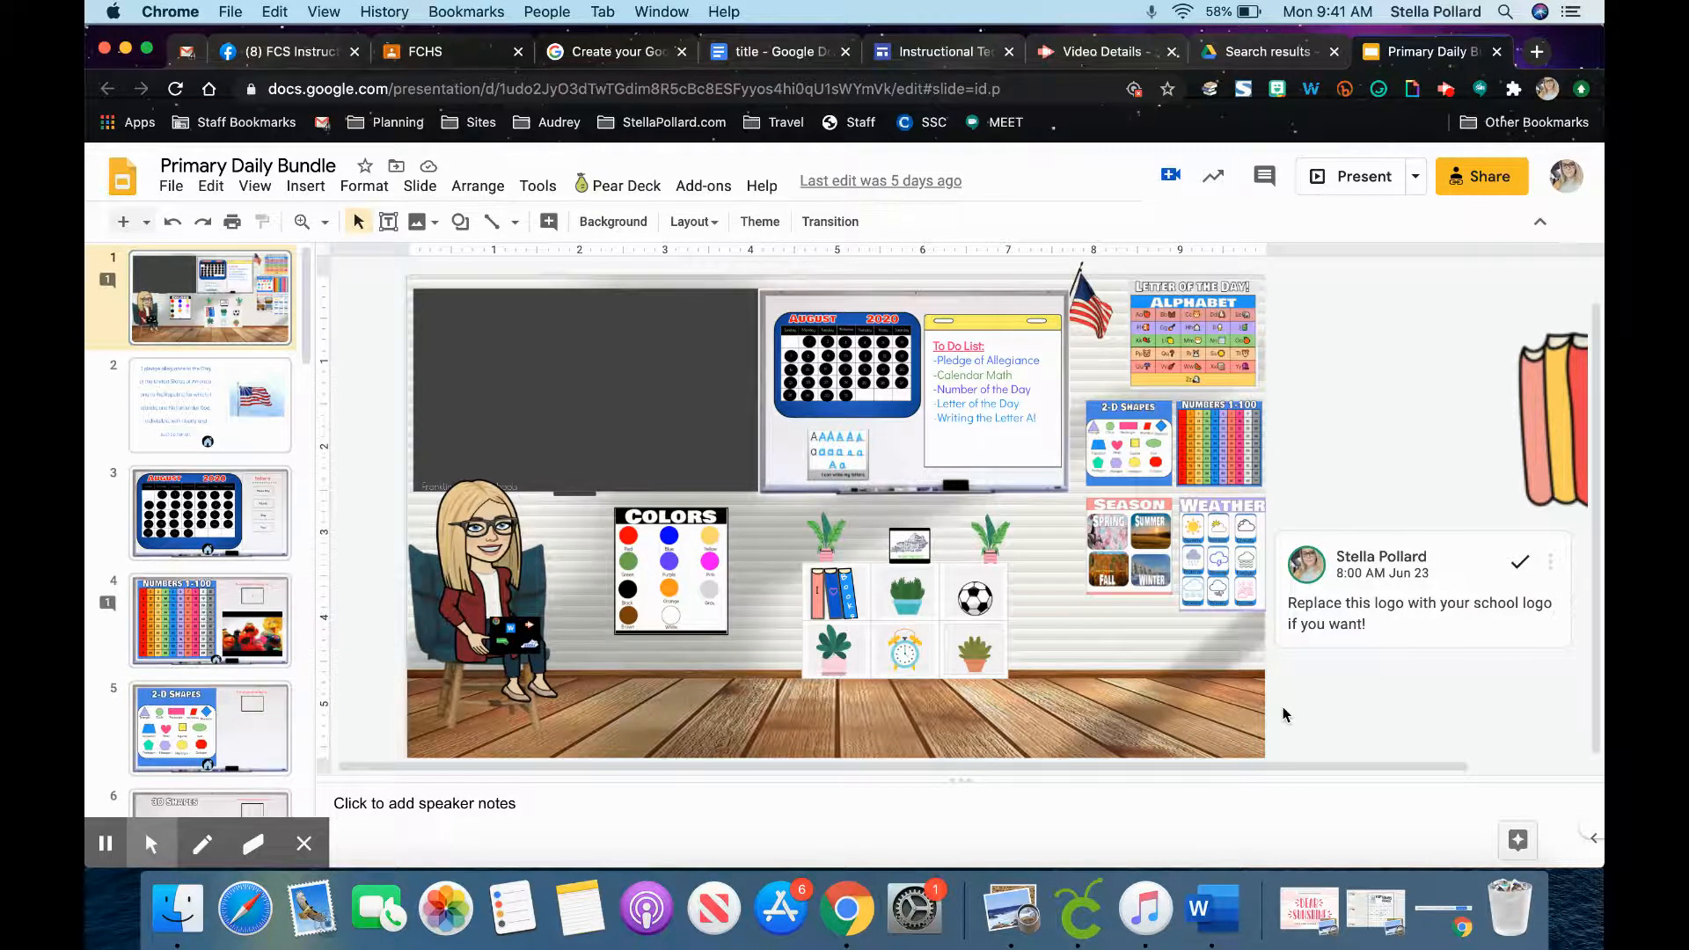
pyautogui.moveTo(1038, 406)
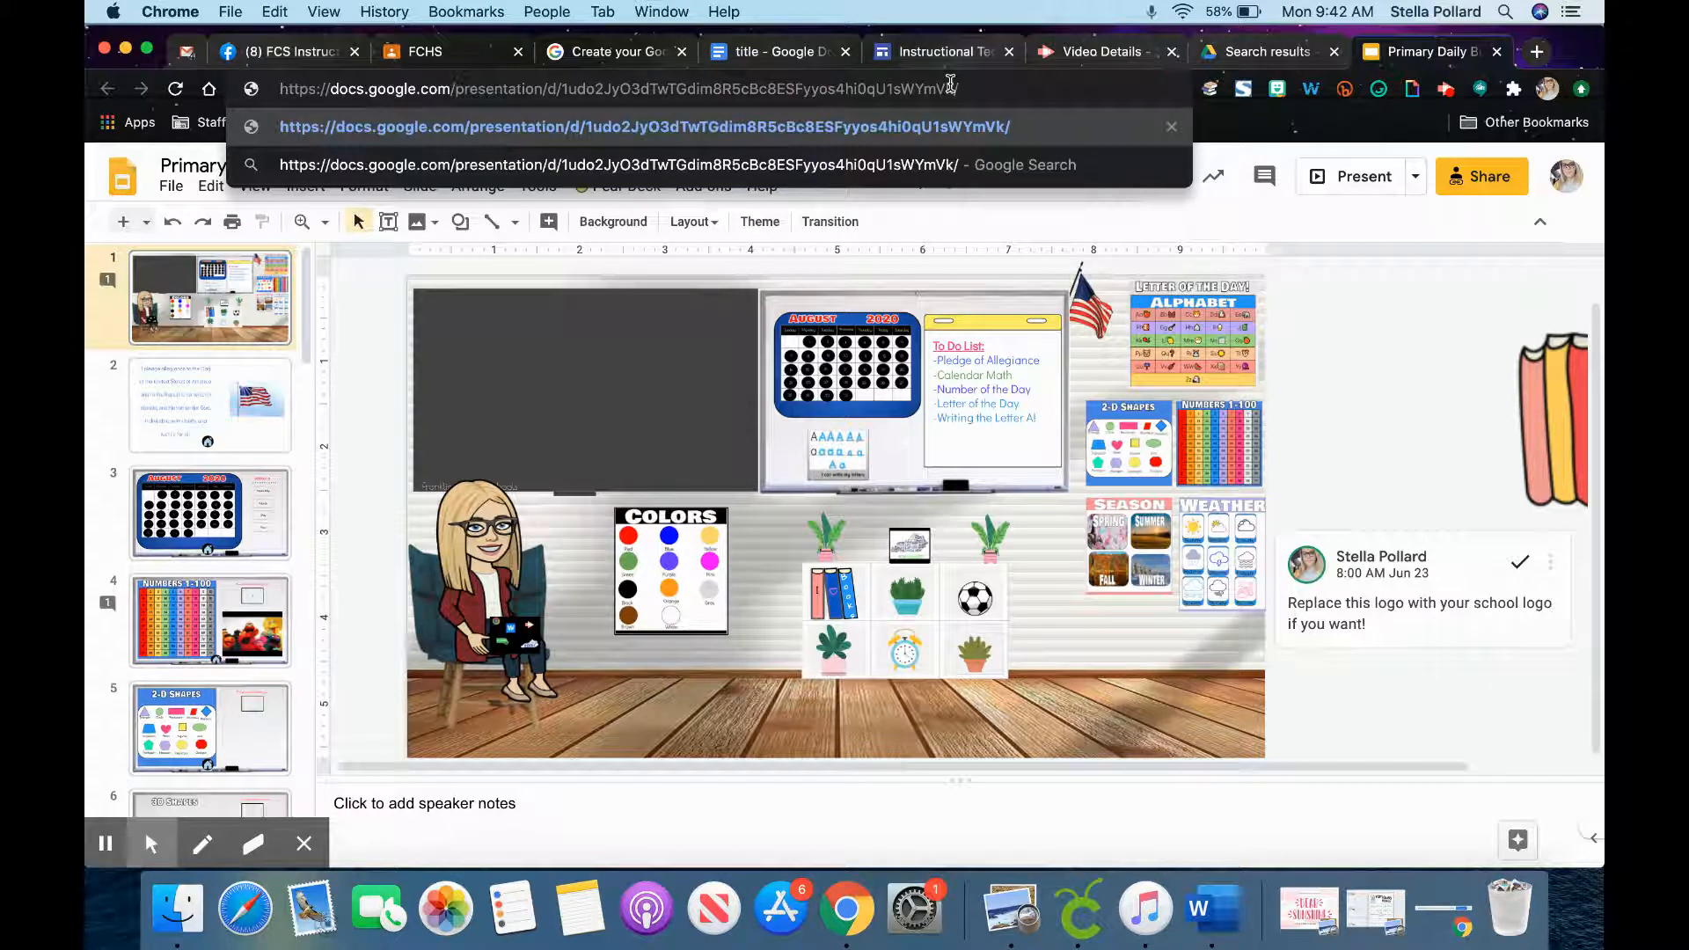
# Change the Slides URL to end in '/present', then start a new announcement in the FCHS class stream
pyautogui.write('presene')
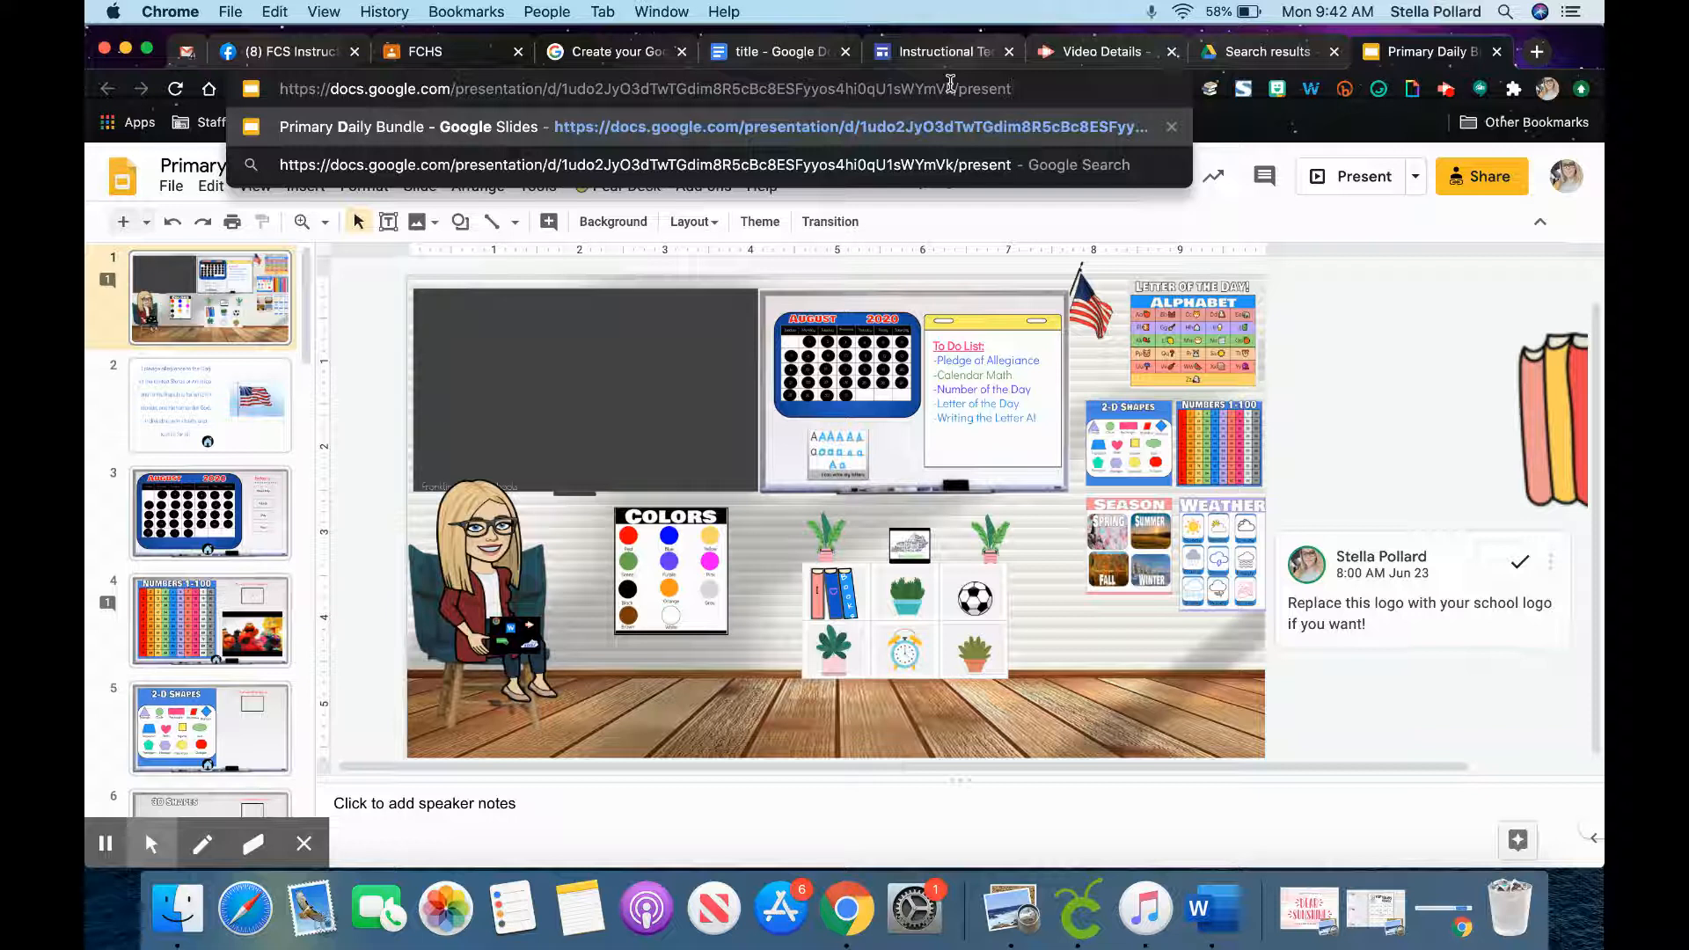
pyautogui.click(1360, 176)
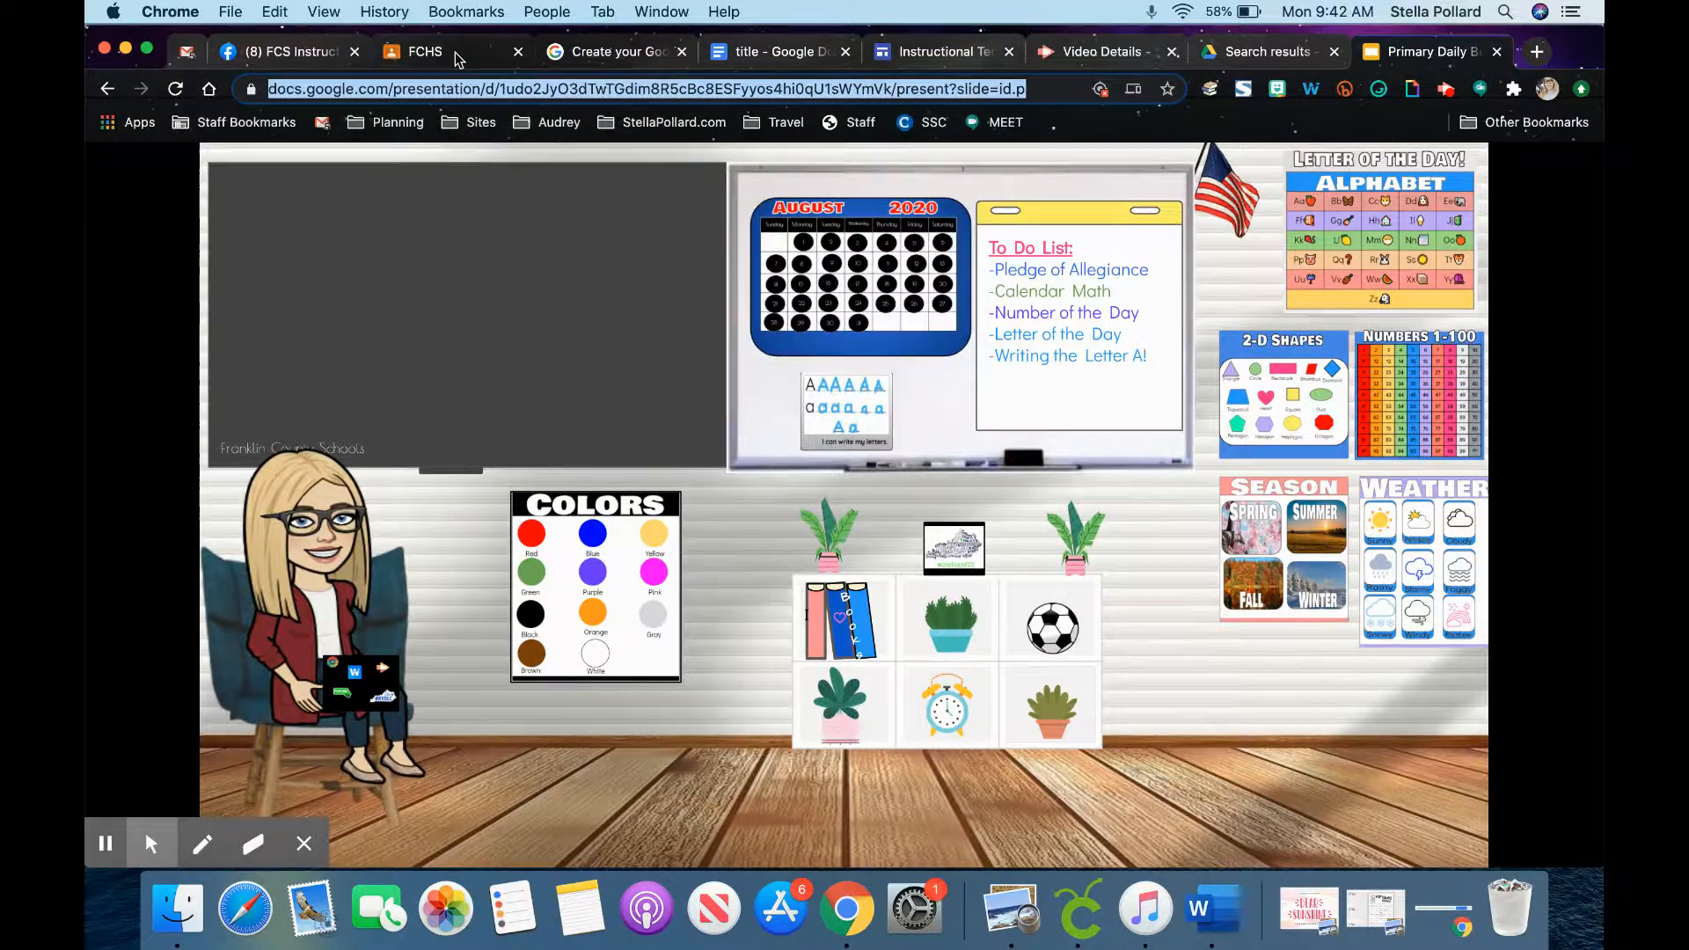
pyautogui.click(424, 51)
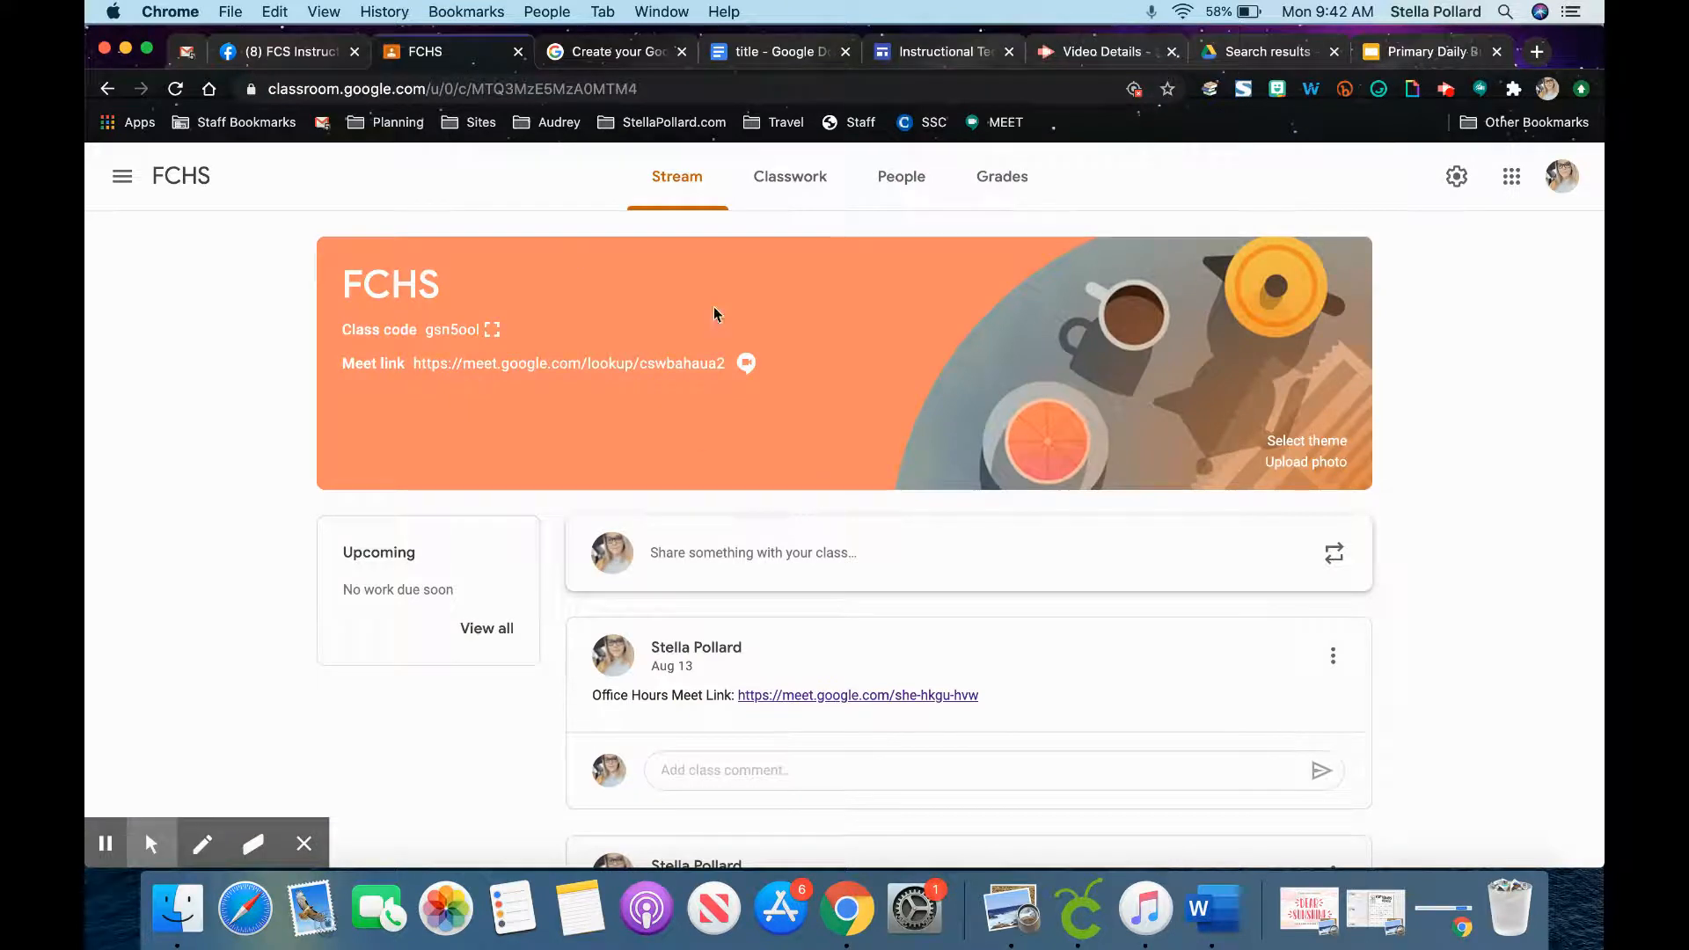
pyautogui.moveTo(790, 176)
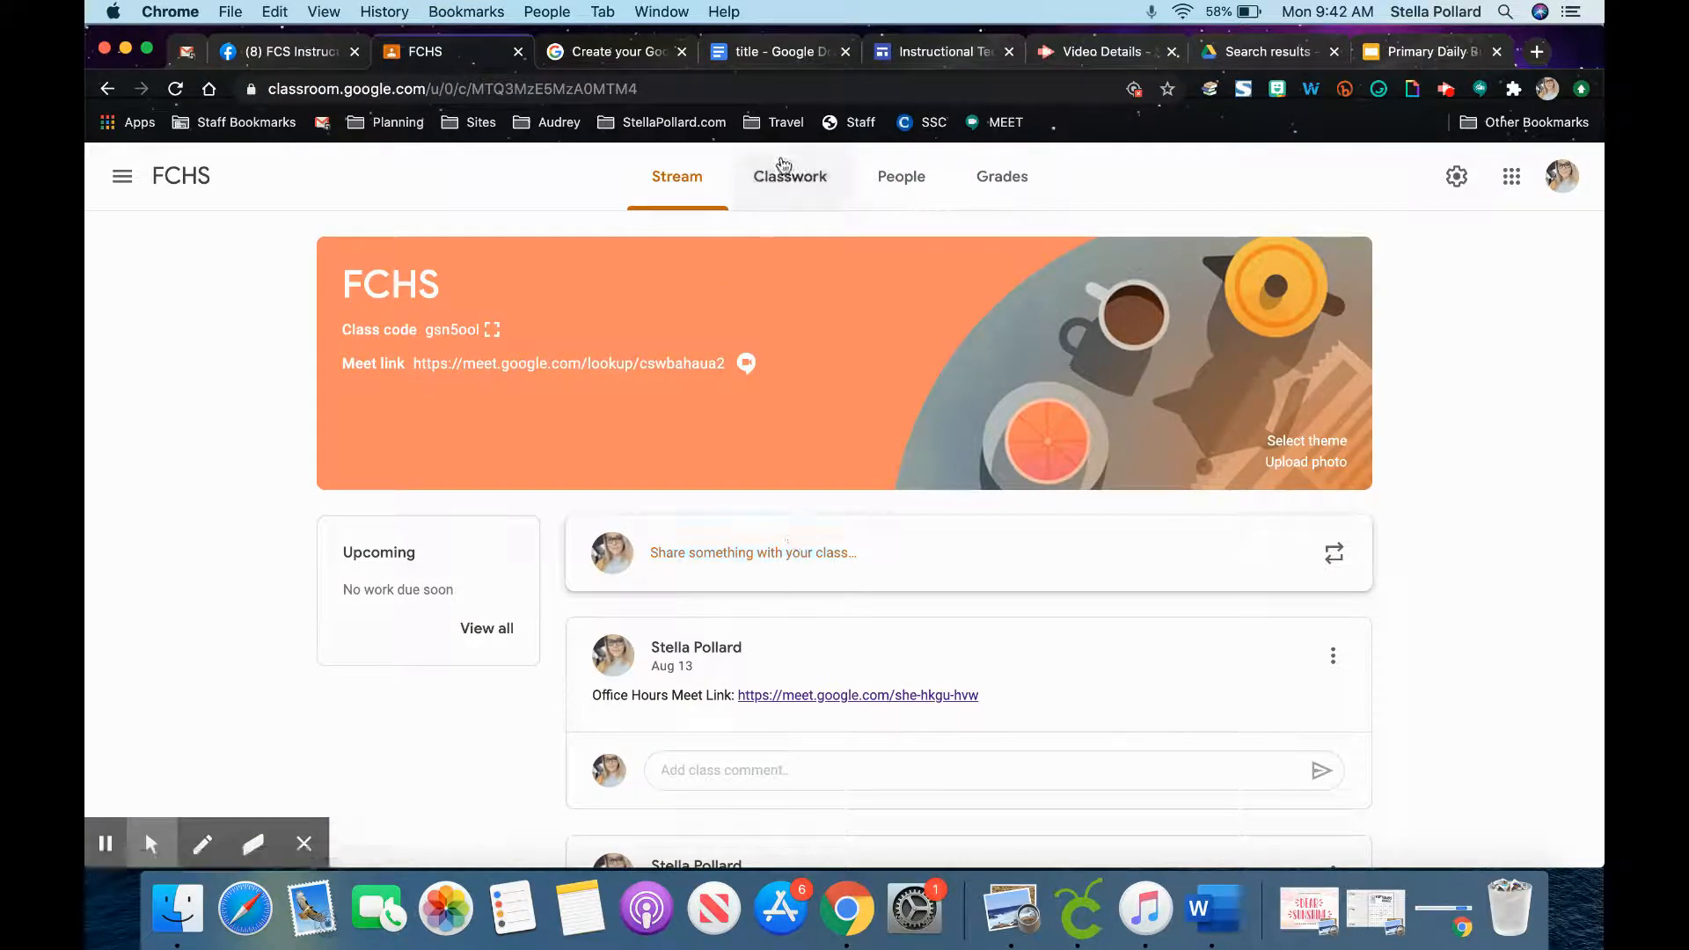
pyautogui.click(753, 553)
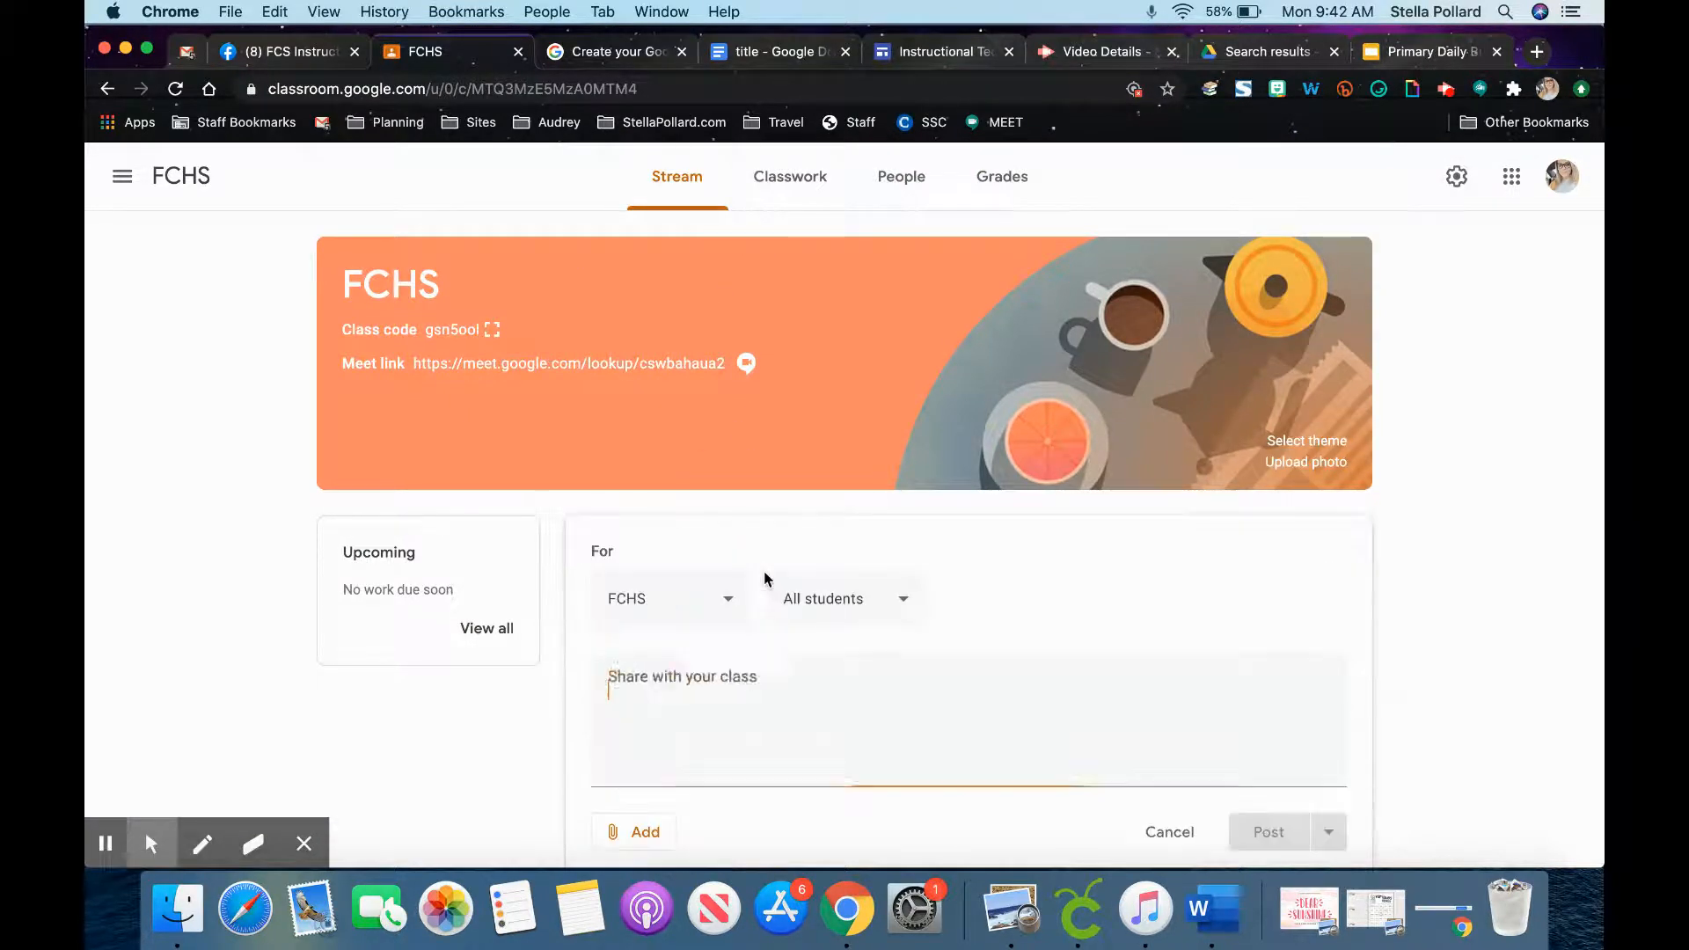
# Paste the present-mode Slides link into the announcement and post it to all students
pyautogui.click(633, 832)
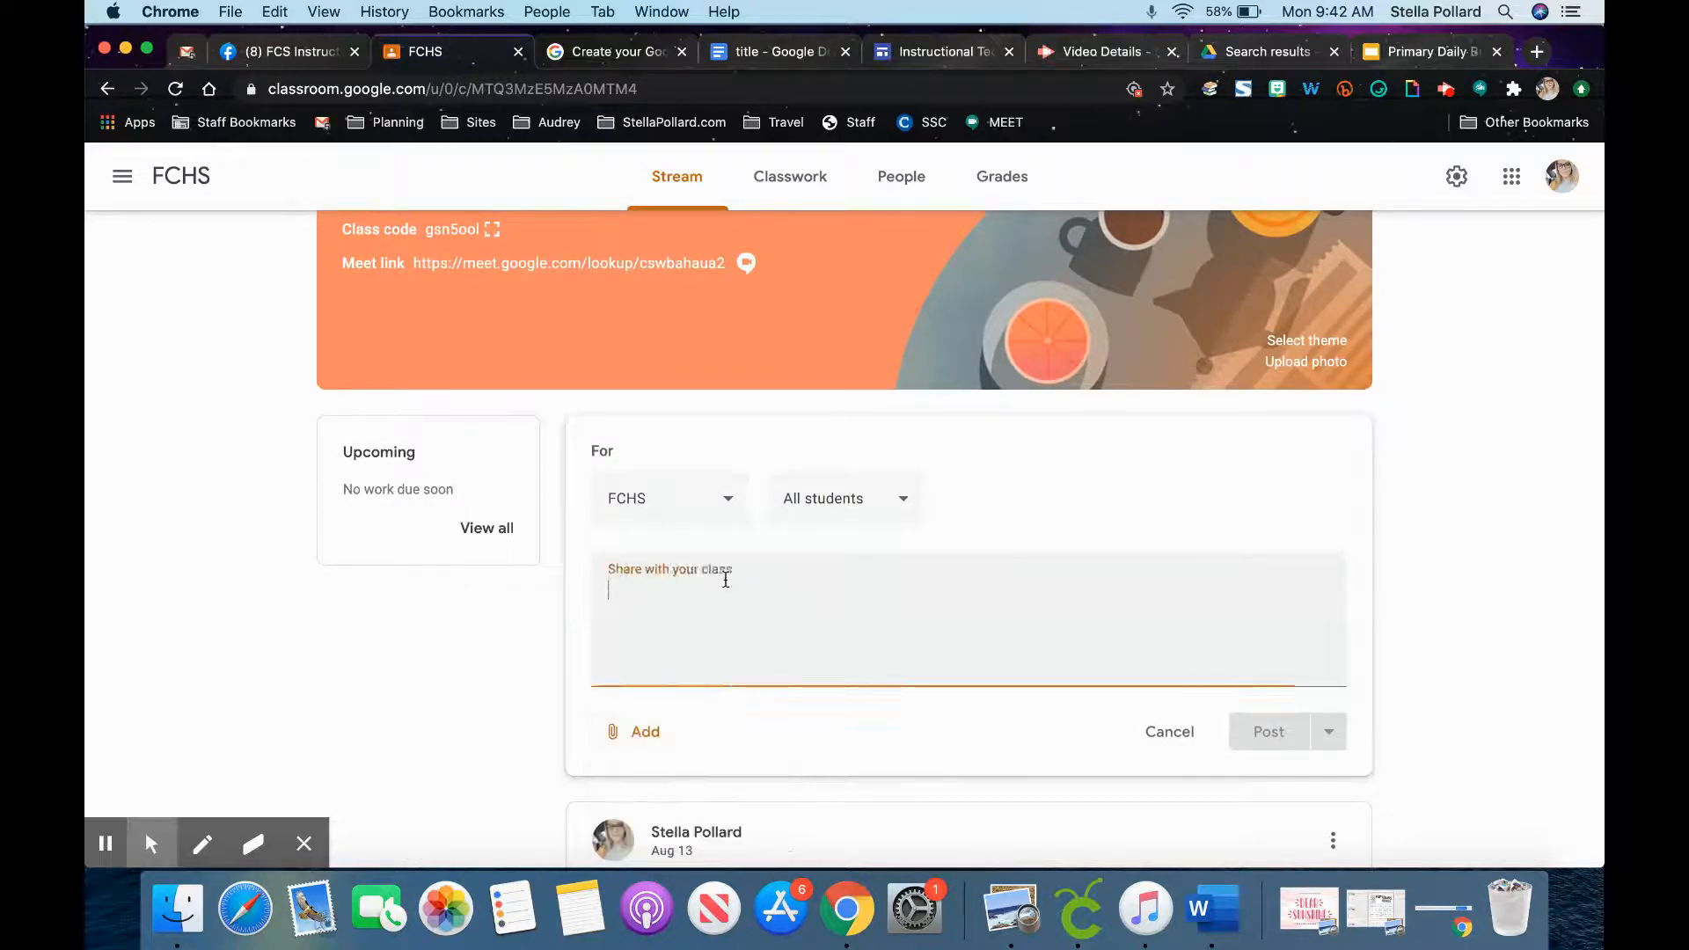
pyautogui.write('https://docs.google.com/presentation/d/1udo2JyO3dTwTGdim8R5cBc8ESFyyos4hi0qU1sWYmVk/present?slide=id.p')
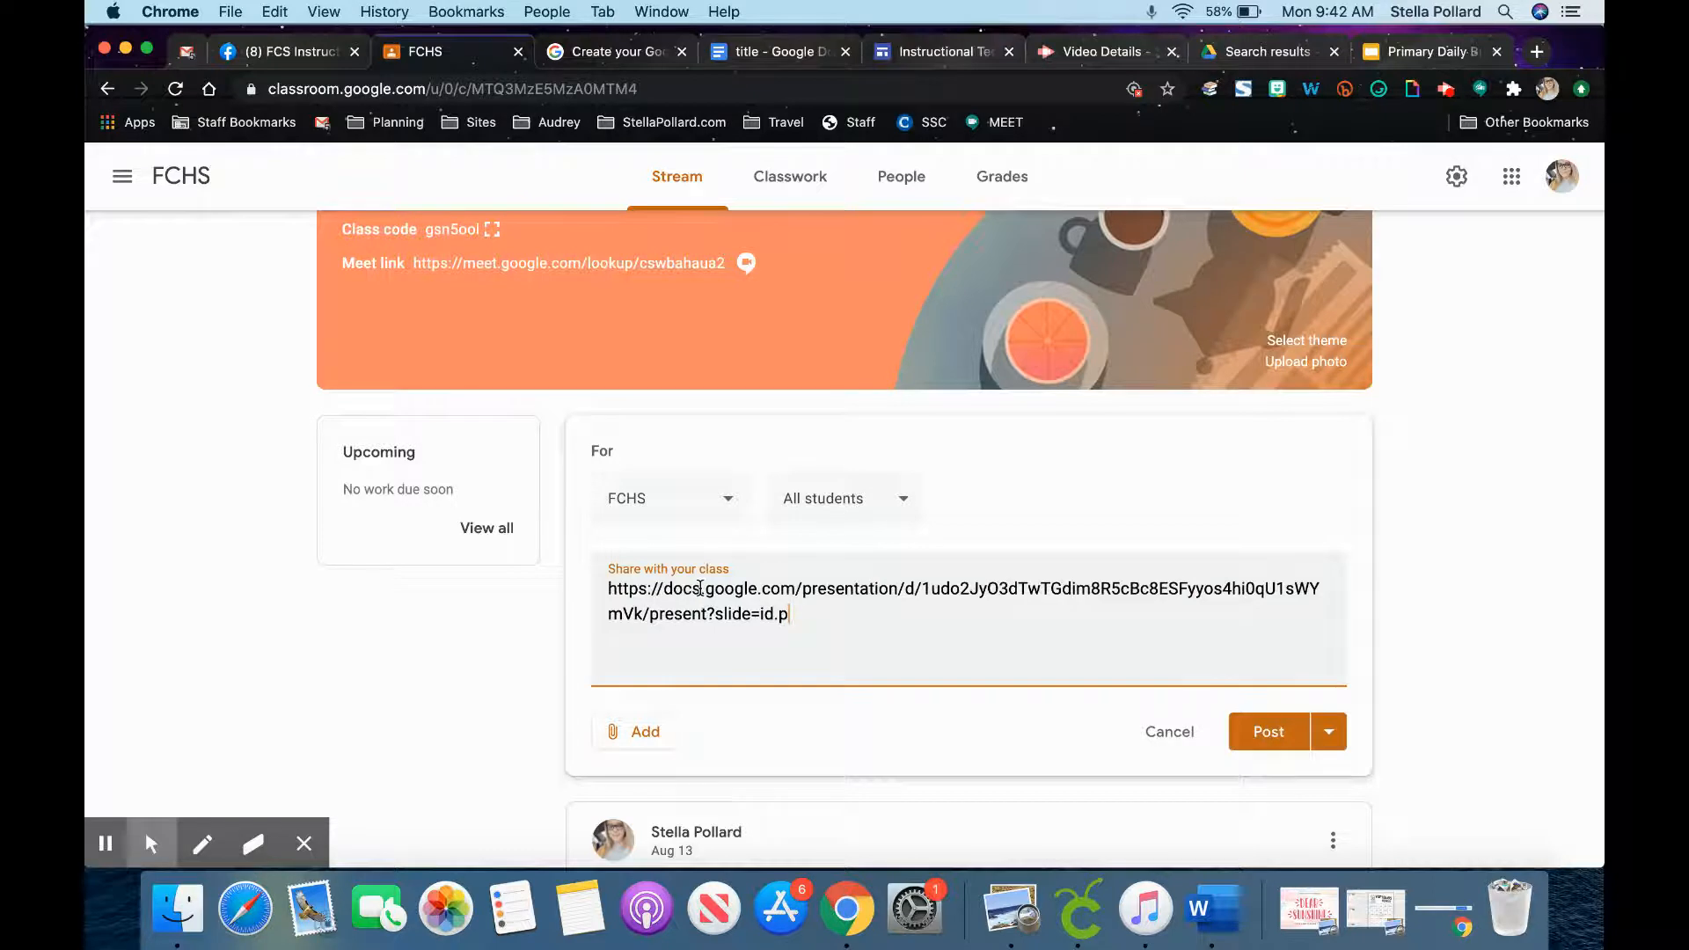
pyautogui.click(643, 732)
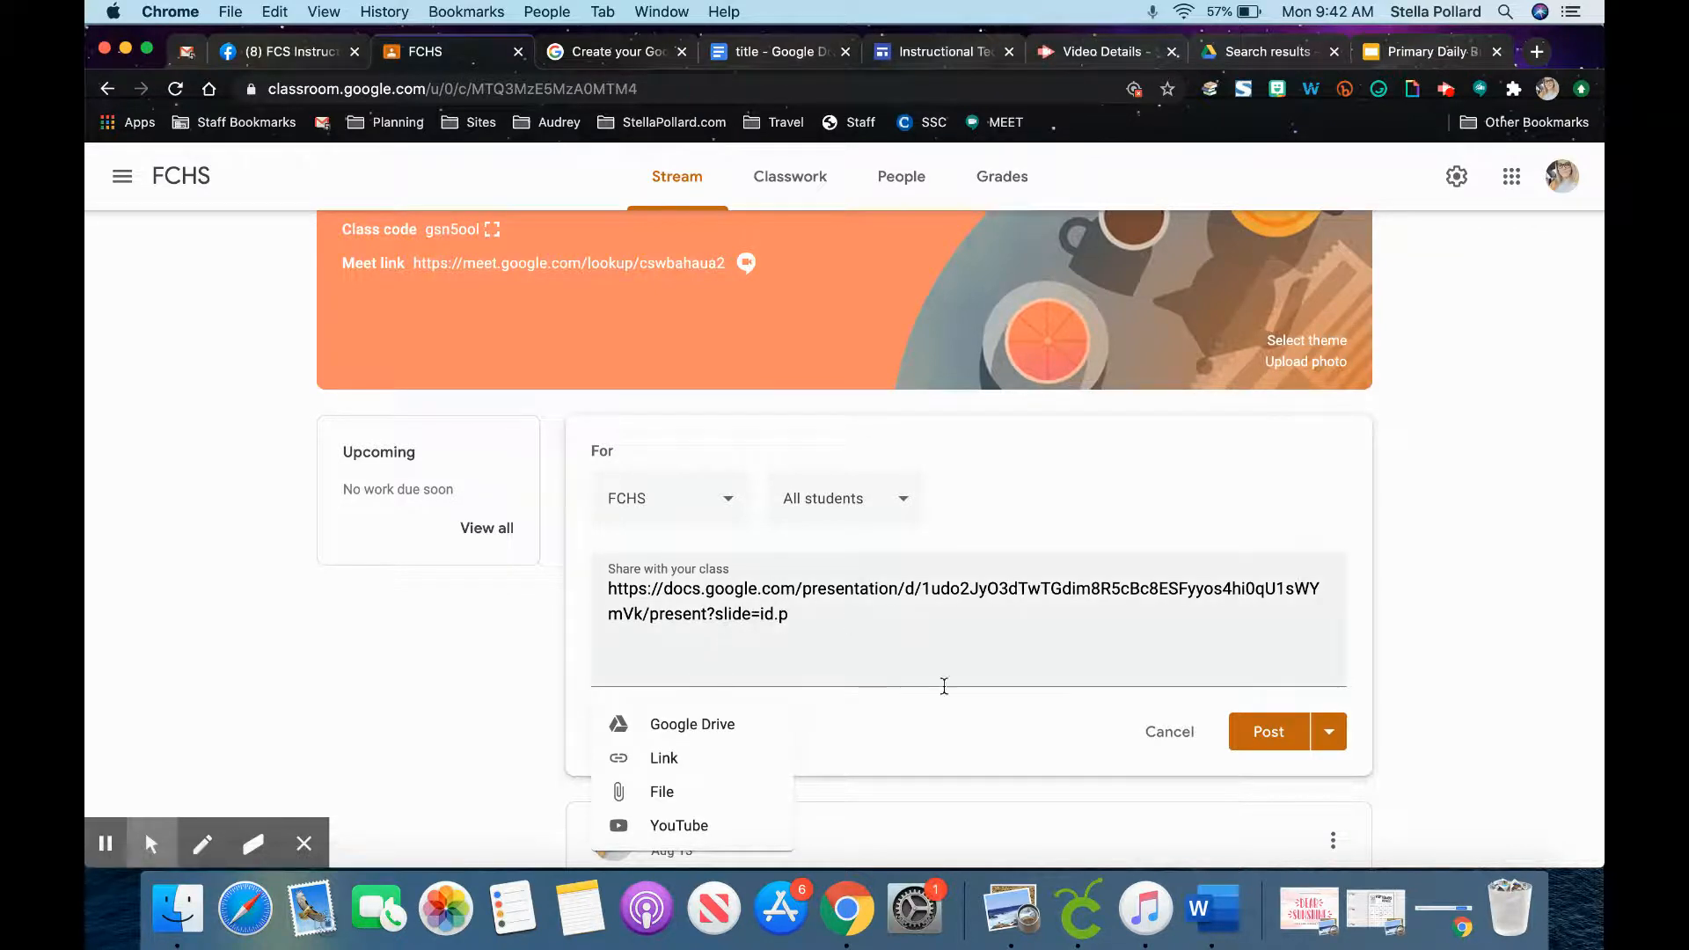
pyautogui.click(1269, 732)
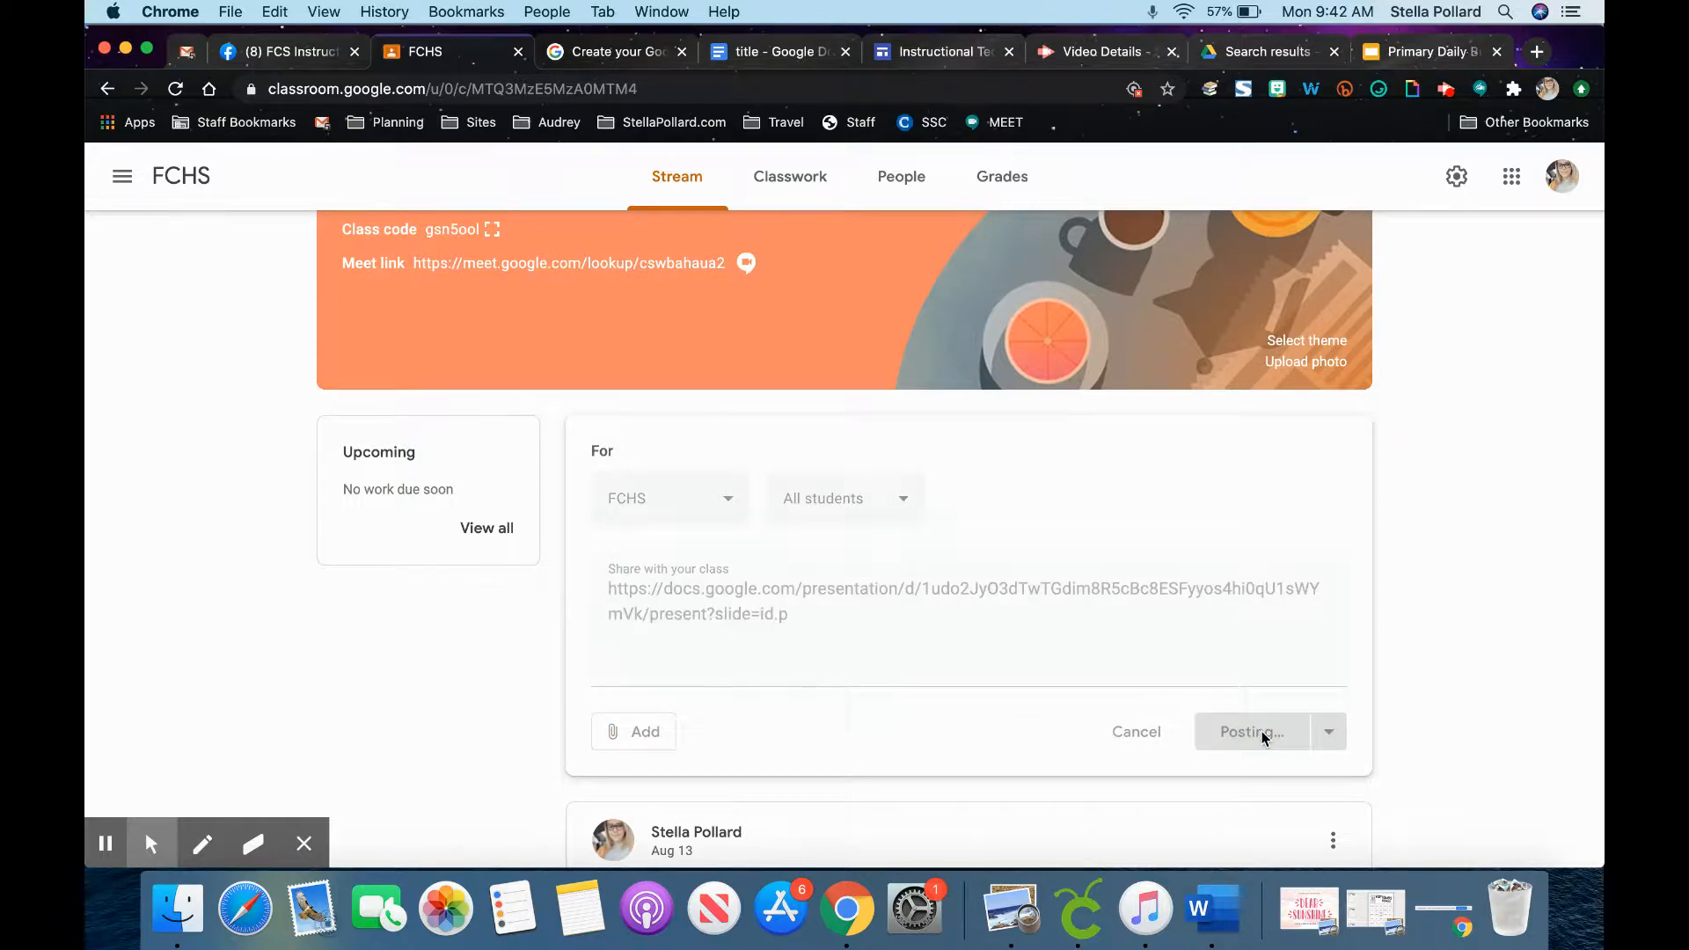